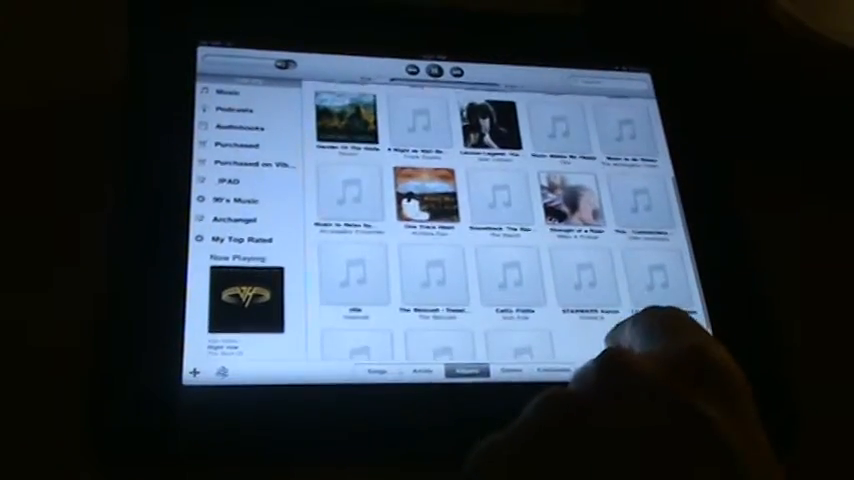
scroll("up", 3)
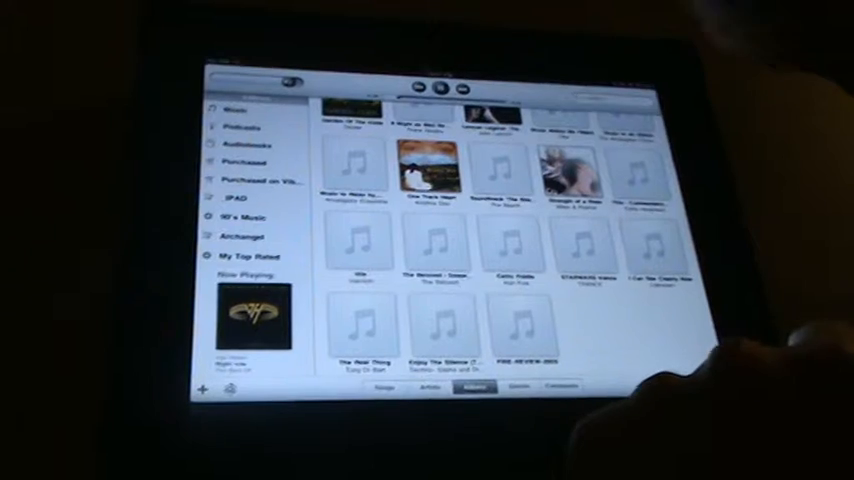